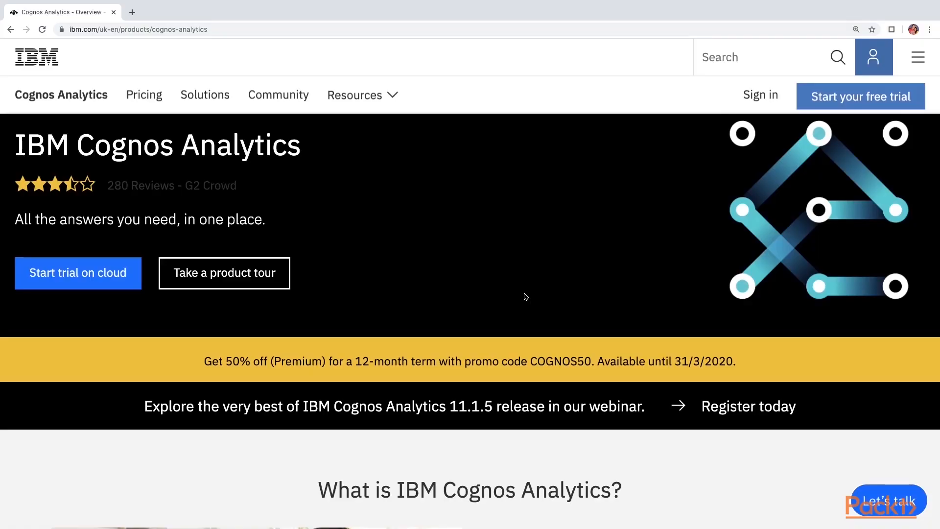
{"action": "mouse_move", "coordinate": [206, 360]}
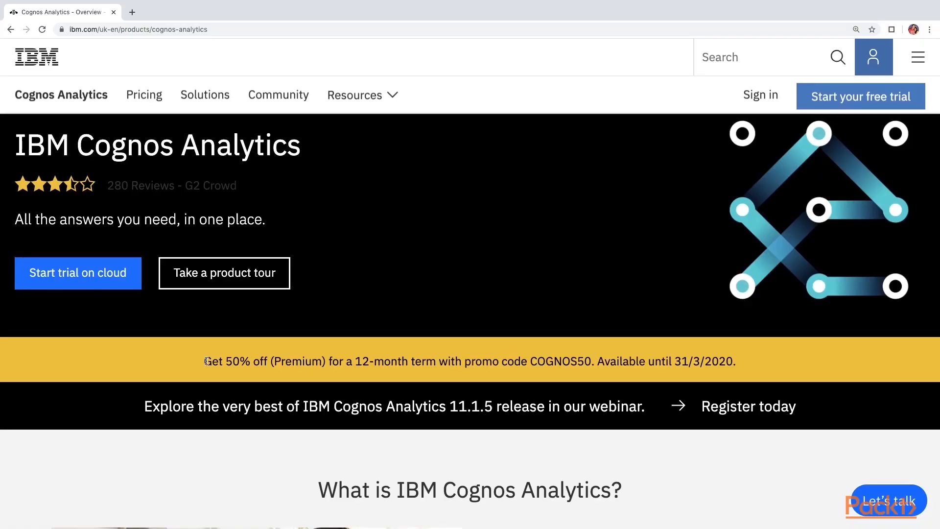
Step: Sign in to the IBM account and launch the Cognos Analytics on Cloud subscription
{"action": "left_click", "coordinate": [77, 273]}
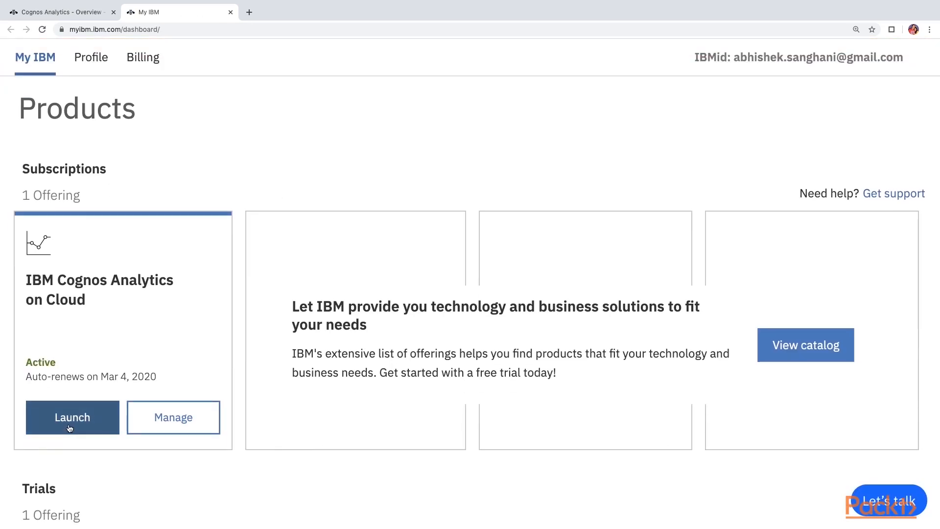
{"action": "left_click", "coordinate": [72, 418]}
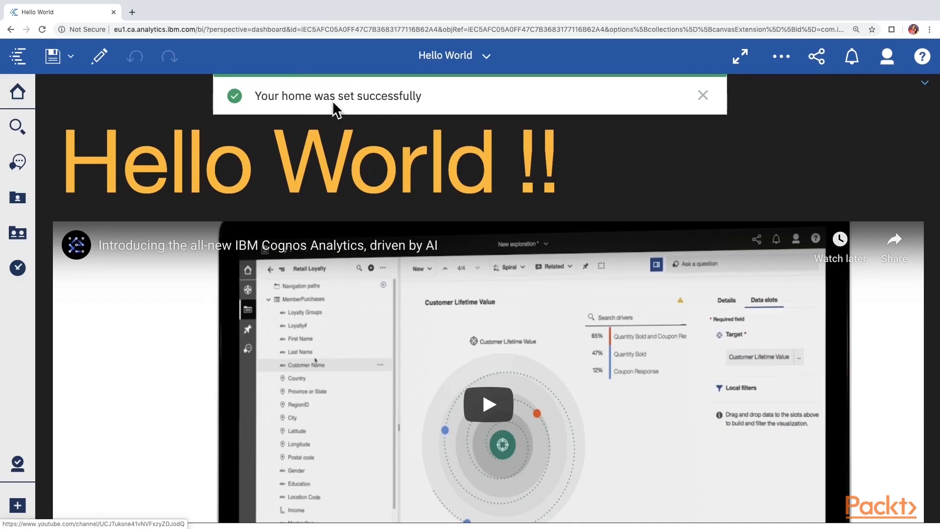
Step: Dismiss the 'Your home was set successfully' notification on the Hello World dashboard
{"action": "left_click", "coordinate": [453, 55]}
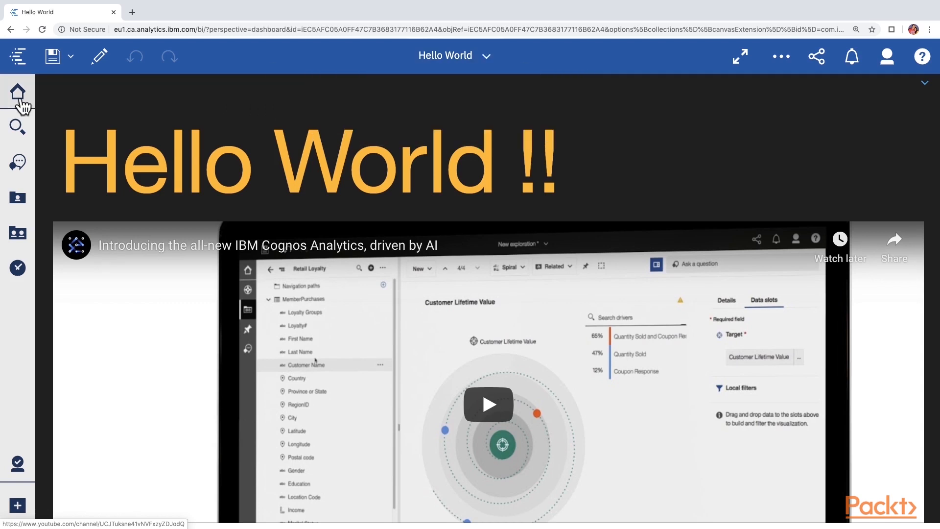
{"action": "mouse_move", "coordinate": [520, 234]}
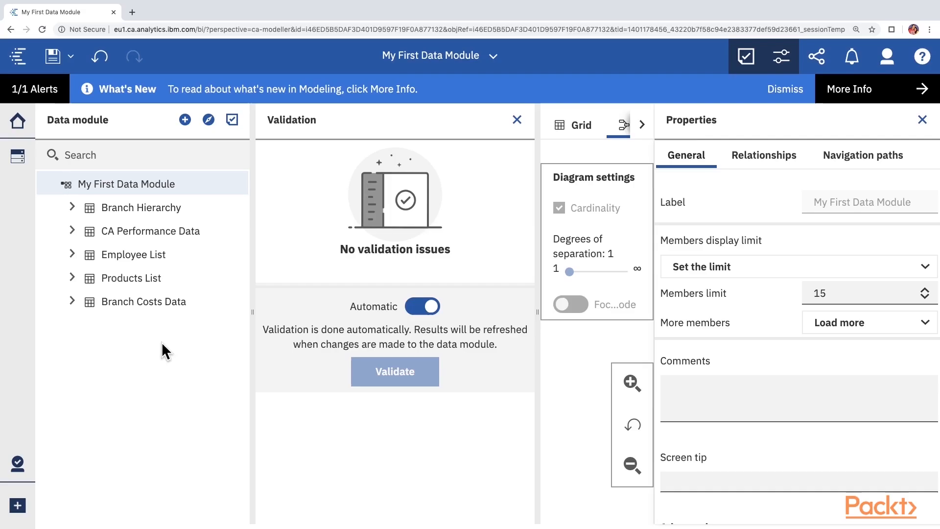
{"action": "mouse_move", "coordinate": [417, 325]}
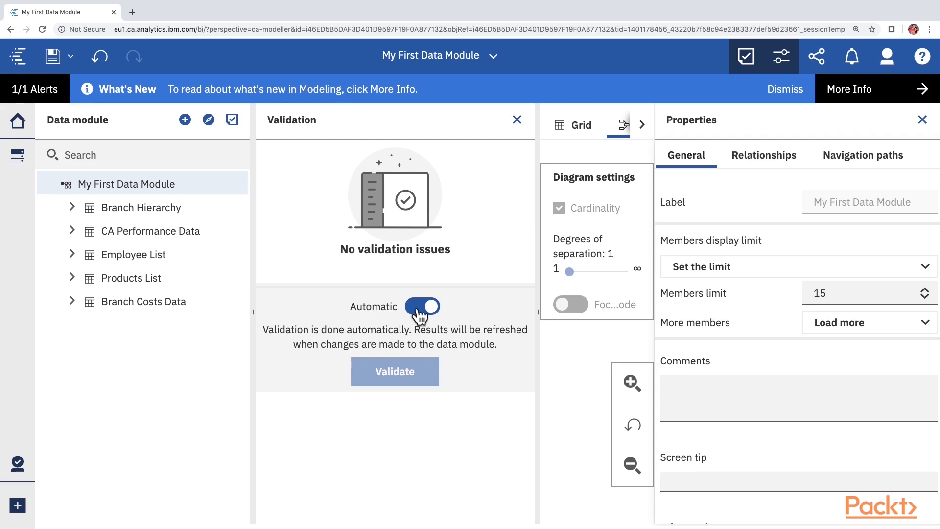
Step: Toggle Automatic validation for My First Data Module after seeing no validation issues
{"action": "left_click", "coordinate": [422, 307]}
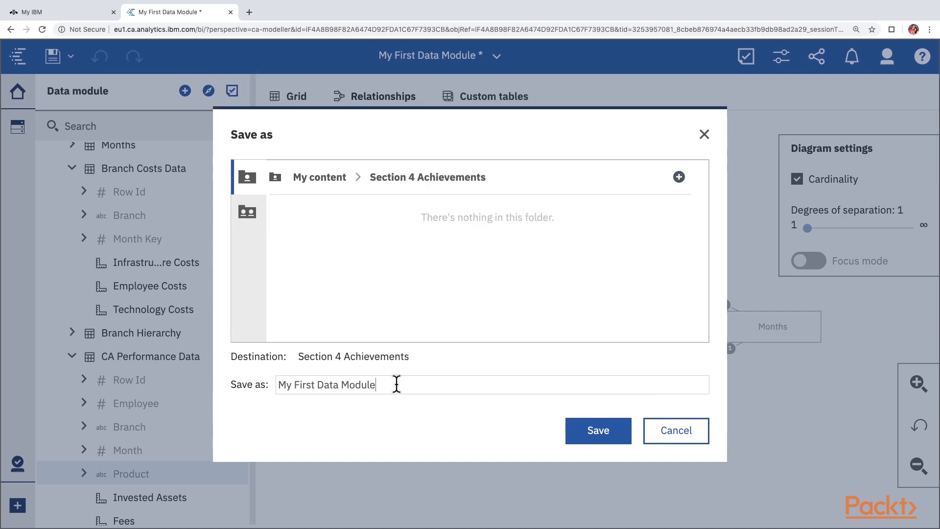
Step: Save the module in Section 4 Achievements as 'Branch Costs and Performances Module'
{"action": "type", "text": "Branch Costs and Performances Module"}
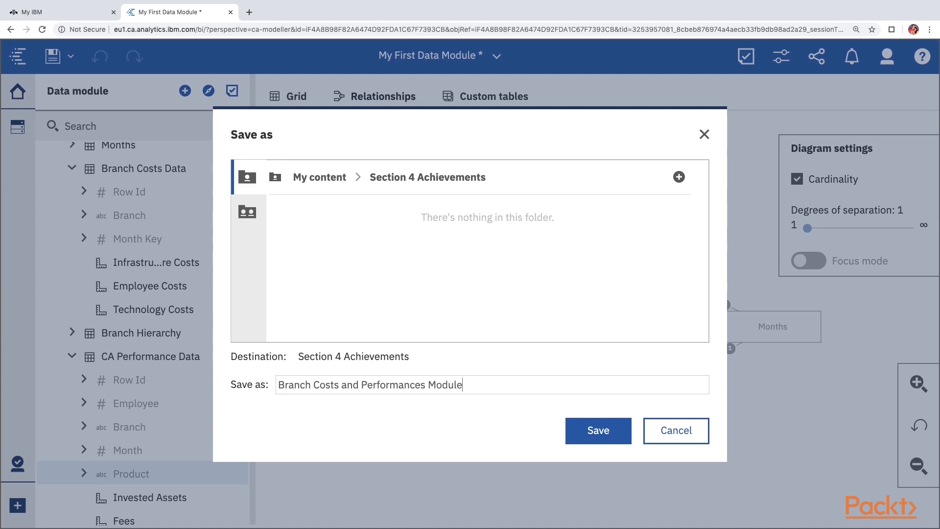
{"action": "left_click", "coordinate": [598, 430]}
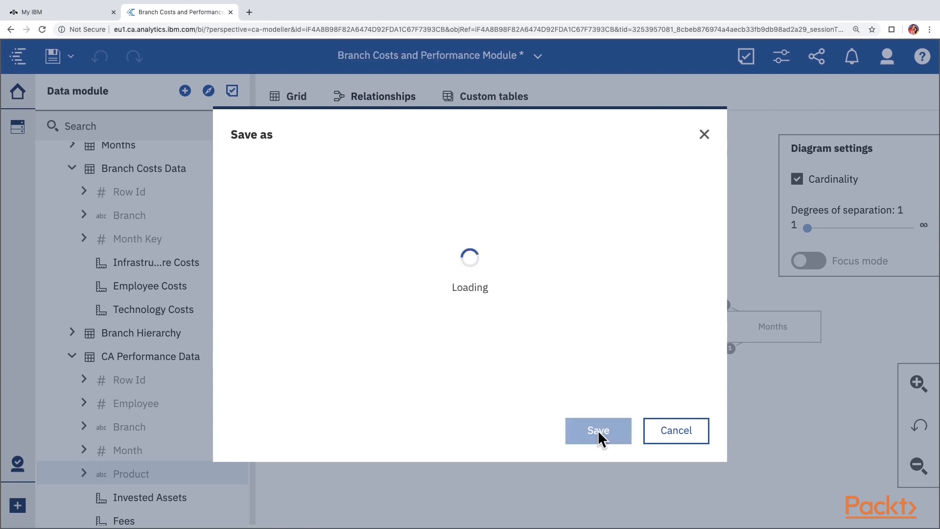
{"action": "left_click", "coordinate": [597, 430]}
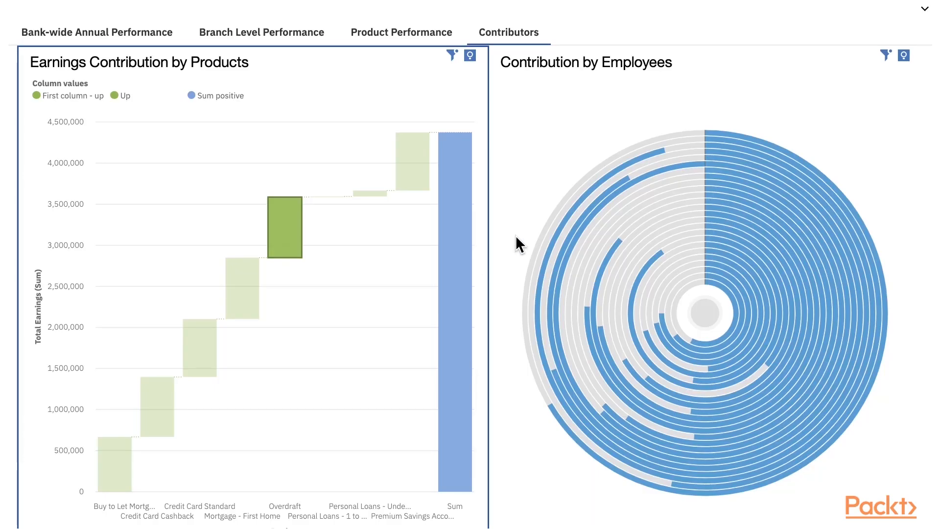
{"action": "mouse_move", "coordinate": [606, 128]}
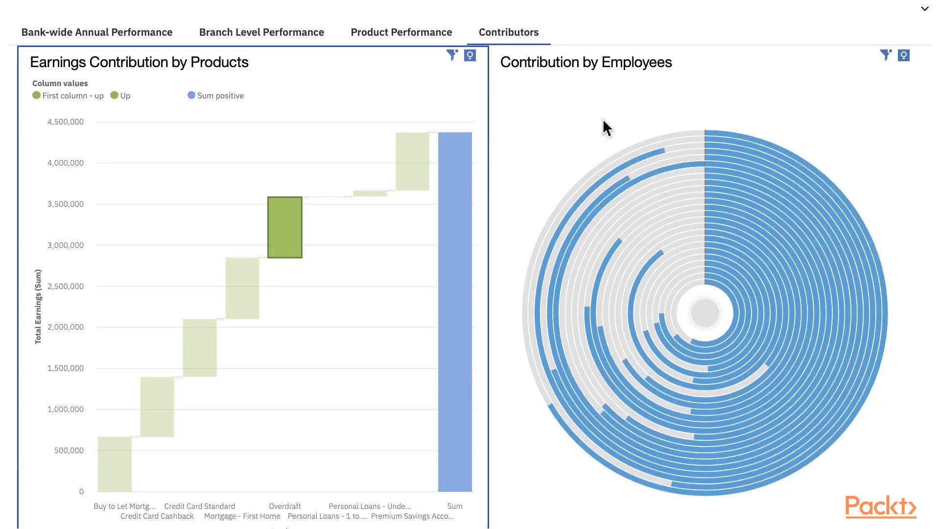
{"action": "mouse_move", "coordinate": [659, 389]}
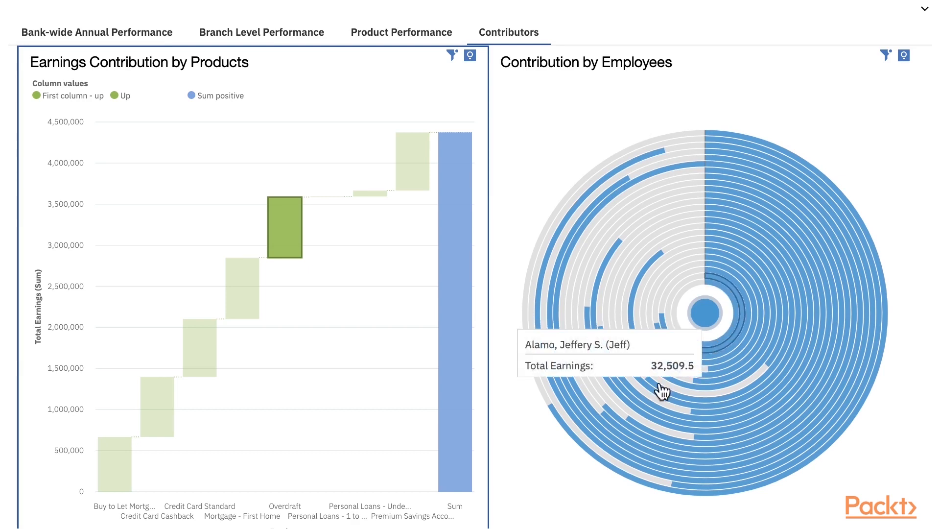
Step: Select an employee's ring in the Contribution by Employees radial chart to view total earnings
{"action": "left_click", "coordinate": [698, 70]}
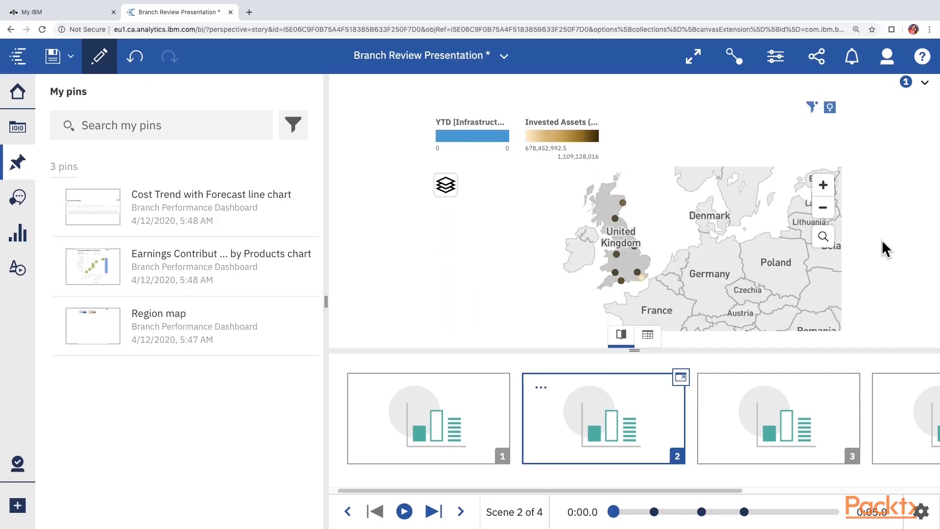
Step: Add the Region map pin from My pins to scene 2 of Branch Review Presentation
{"action": "left_click", "coordinate": [660, 239]}
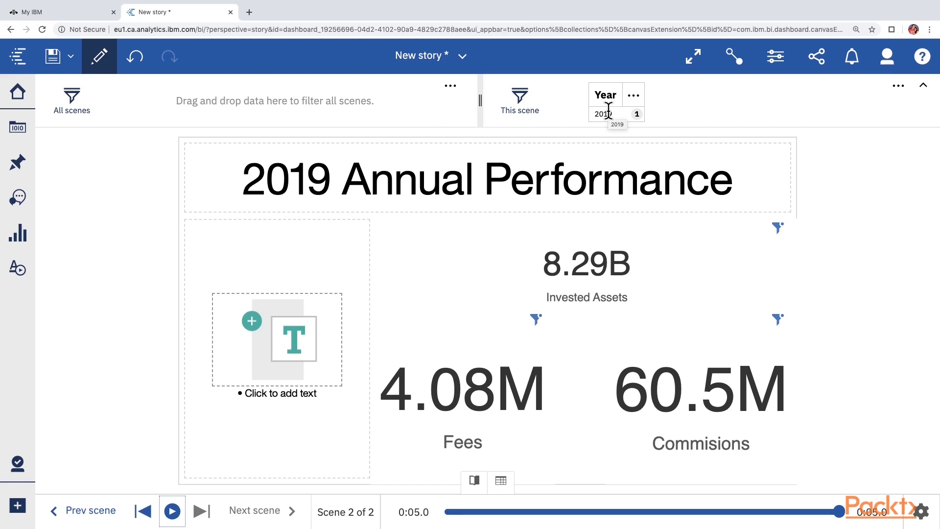
{"action": "mouse_move", "coordinate": [923, 513]}
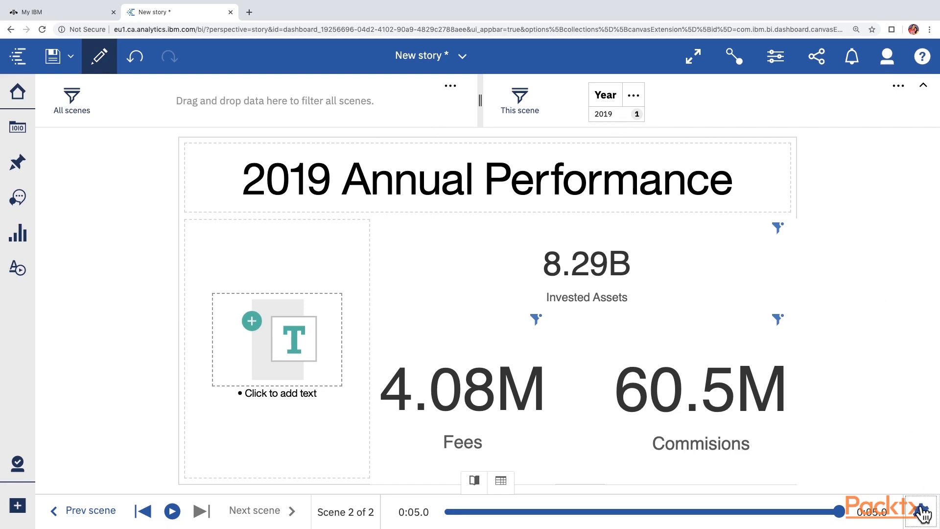